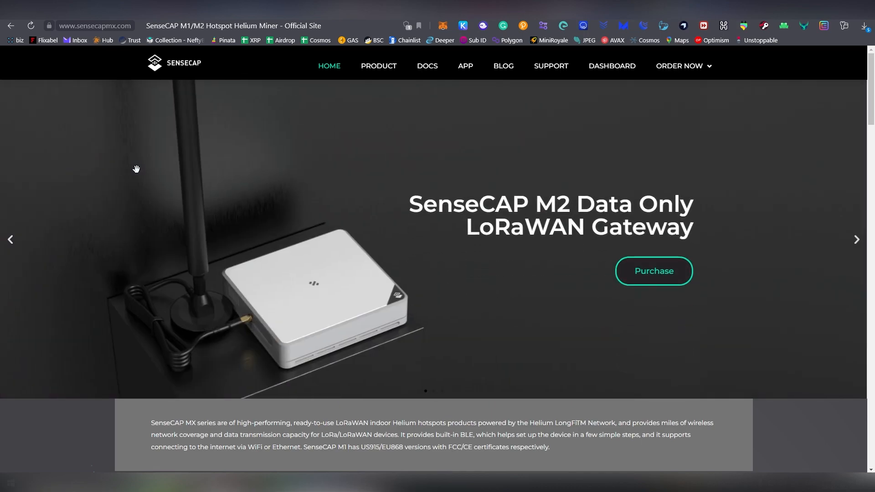
Show the Hot Neon Rhino hotspot's 14-day earnings of 1.526 HNT ($17.44) on its Statistics tab.
{"action": "scroll", "scroll_direction": "down", "scroll_amount": 3}
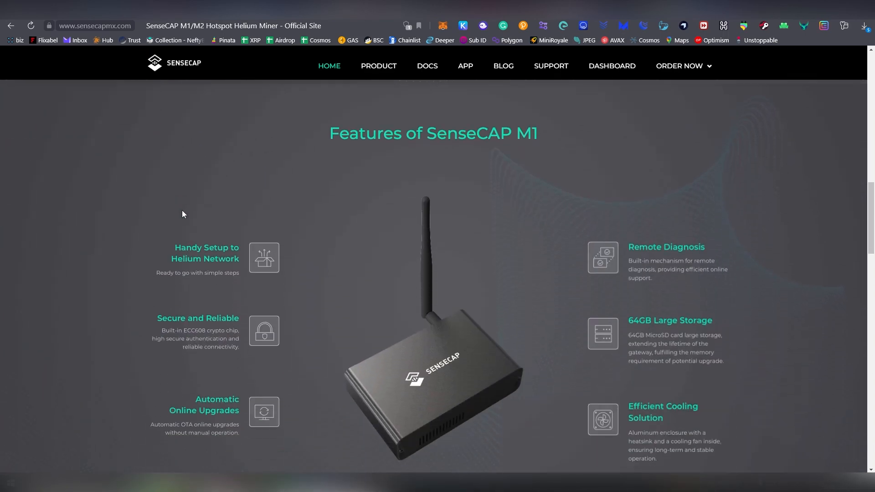
{"action": "scroll", "scroll_direction": "down", "scroll_amount": 3}
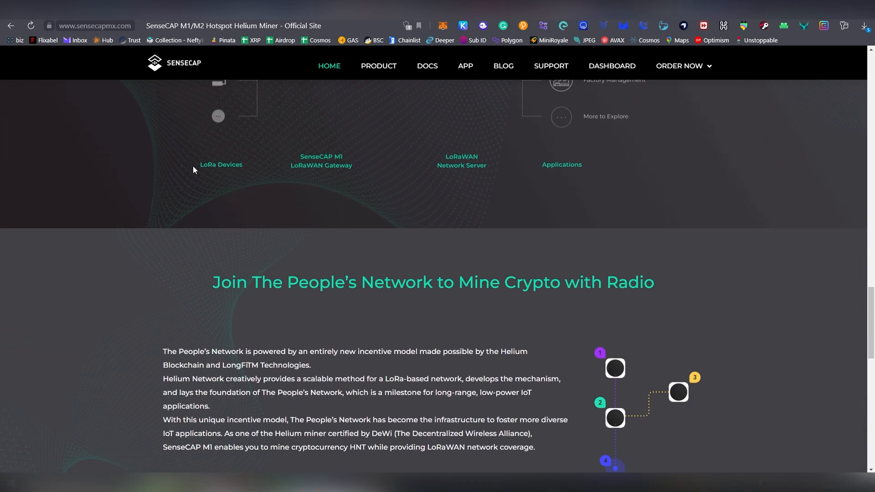
{"action": "scroll", "scroll_direction": "down", "scroll_amount": 3}
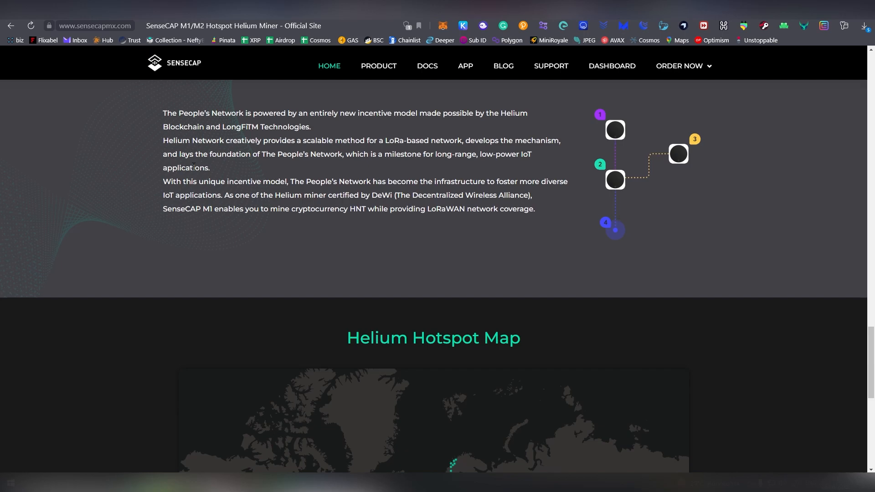
{"action": "scroll", "scroll_direction": "down", "scroll_amount": 3}
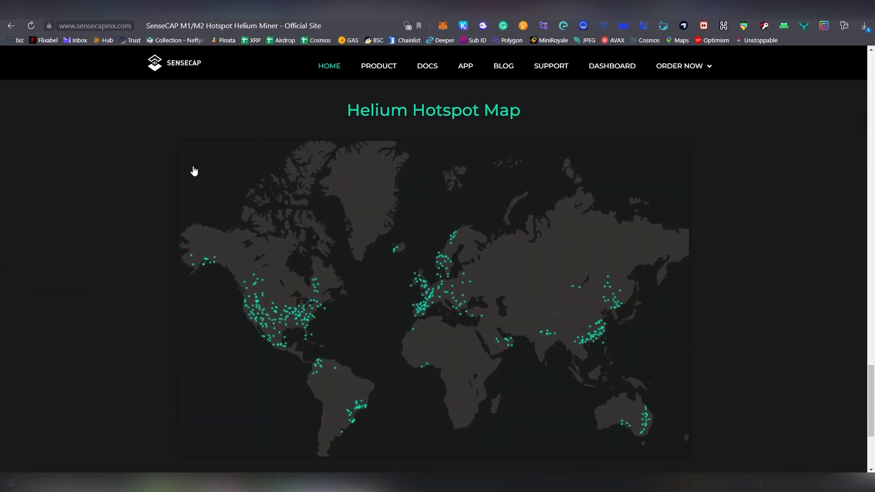
{"action": "scroll", "scroll_direction": "down", "scroll_amount": 3}
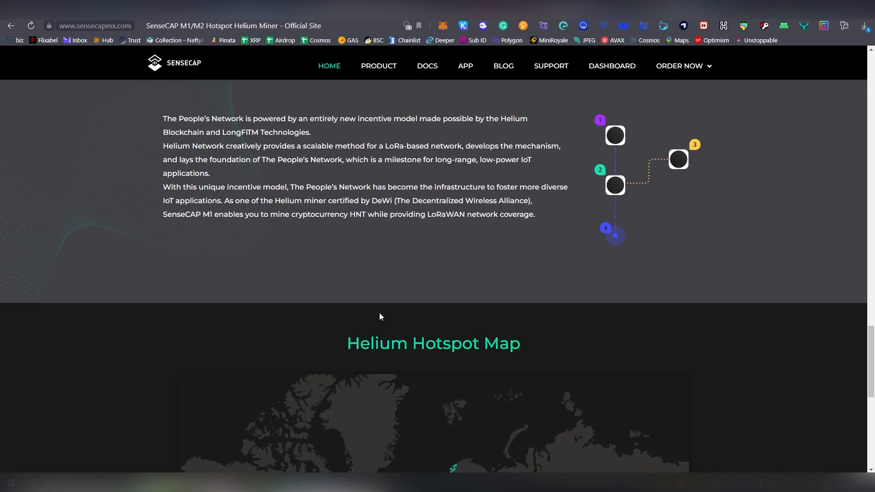
{"action": "mouse_move", "coordinate": [397, 312]}
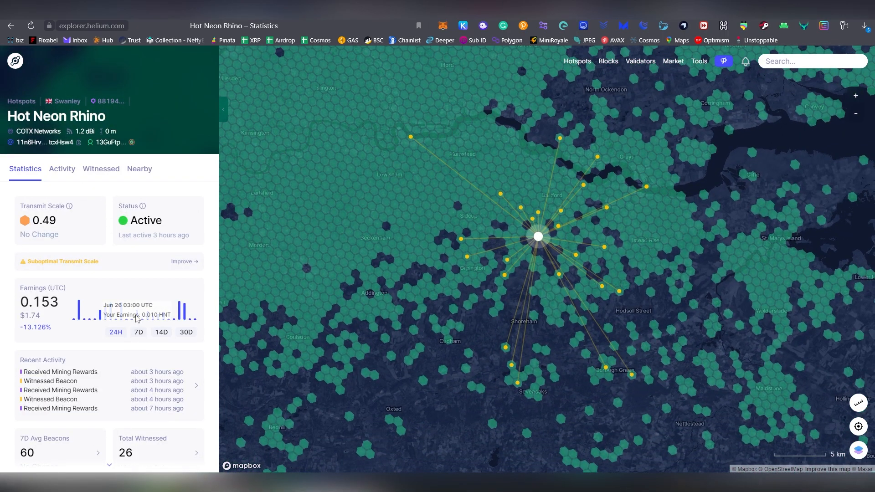
{"action": "left_click", "coordinate": [161, 332]}
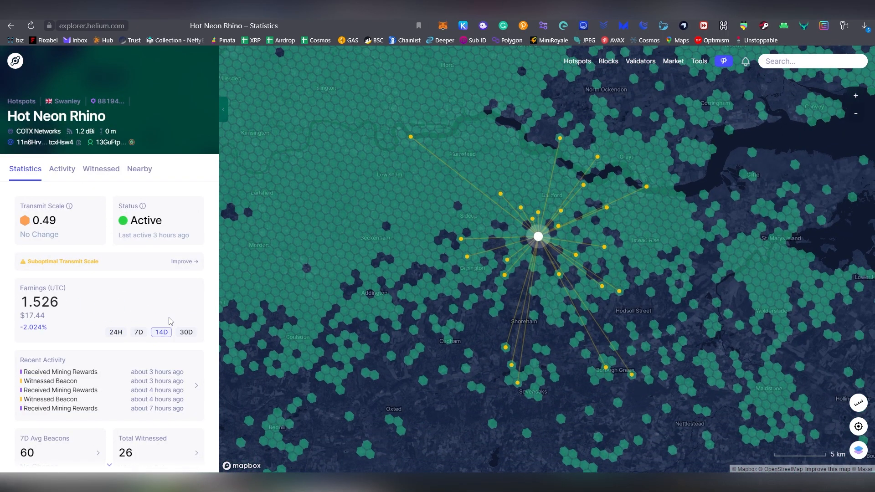
{"action": "mouse_move", "coordinate": [171, 313]}
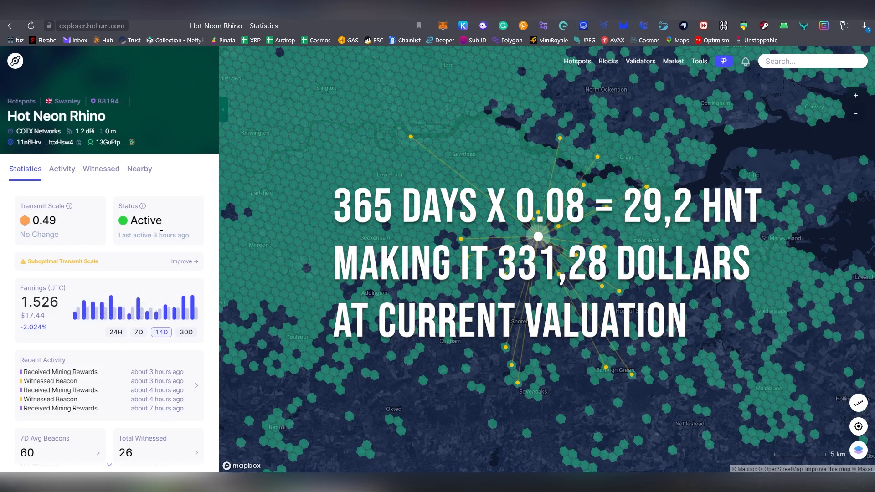
{"action": "mouse_move", "coordinate": [115, 305]}
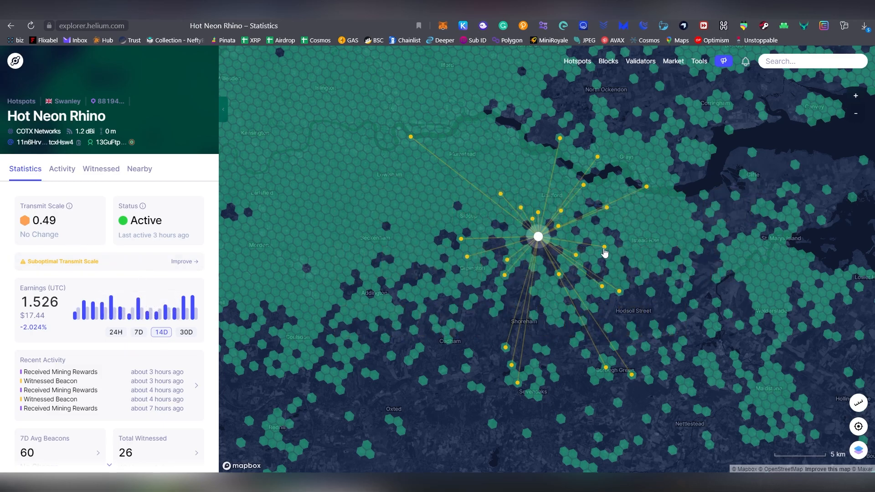
{"action": "scroll", "scroll_direction": "down", "scroll_amount": 3}
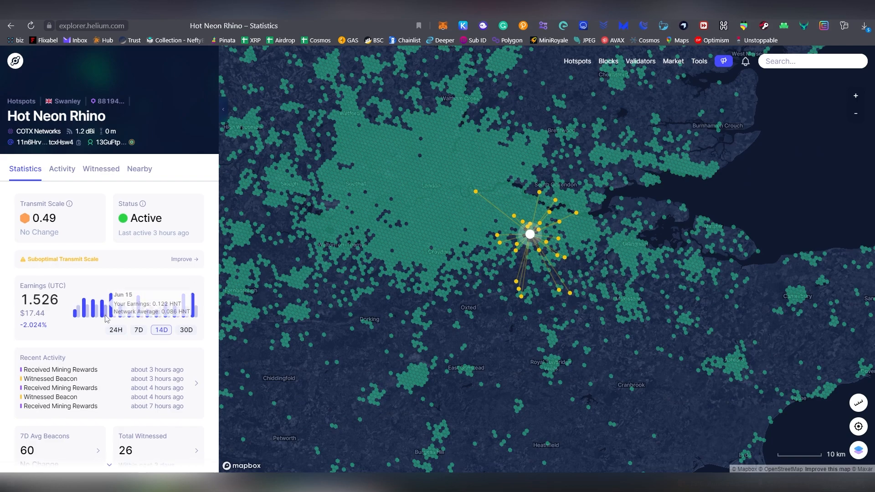
{"action": "scroll", "scroll_direction": "down", "scroll_amount": 3}
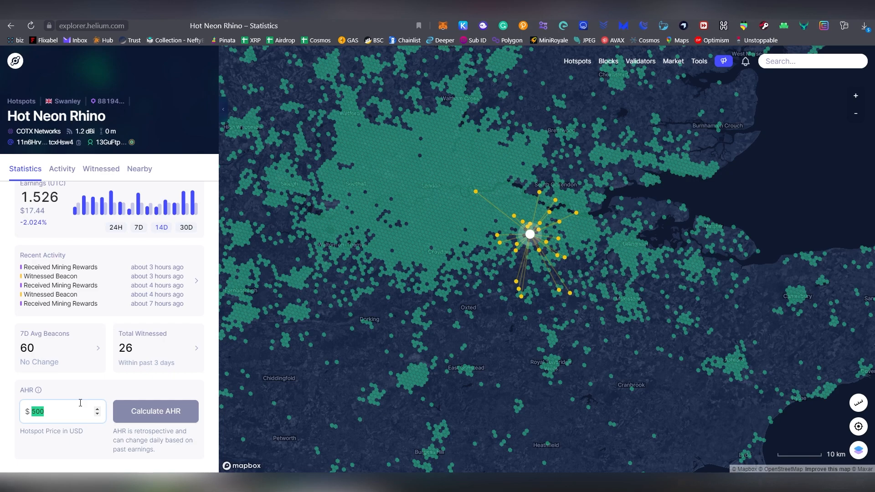
Calculate the hotspot's AHR, first for $435 then adjusted to $322, giving 143.06% and an 8.39-month break-even.
{"action": "type", "text": "435"}
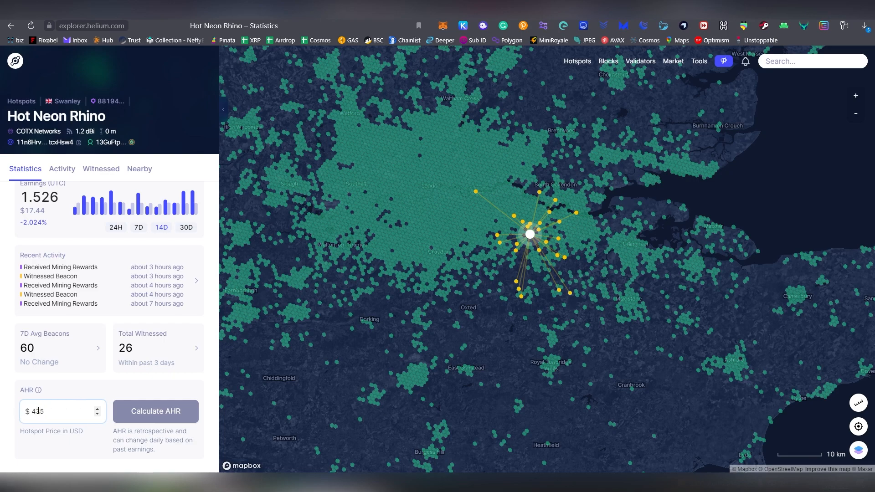
{"action": "left_click", "coordinate": [156, 411]}
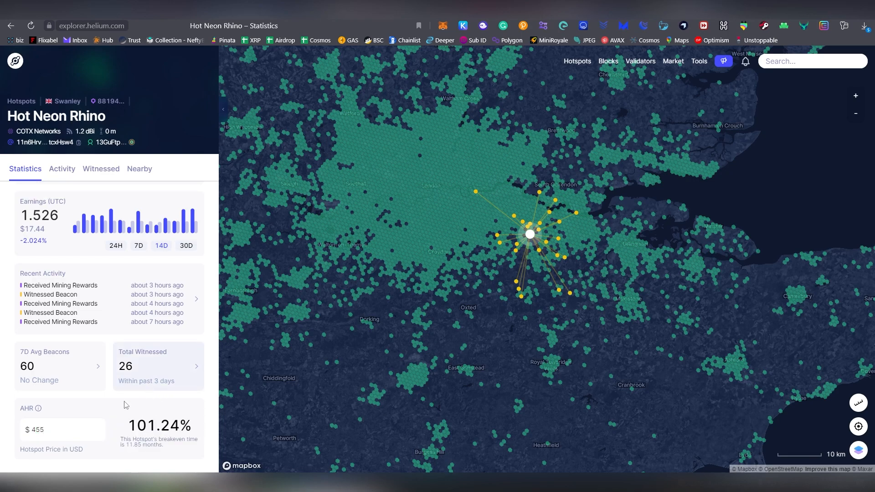
{"action": "type", "text": "29"}
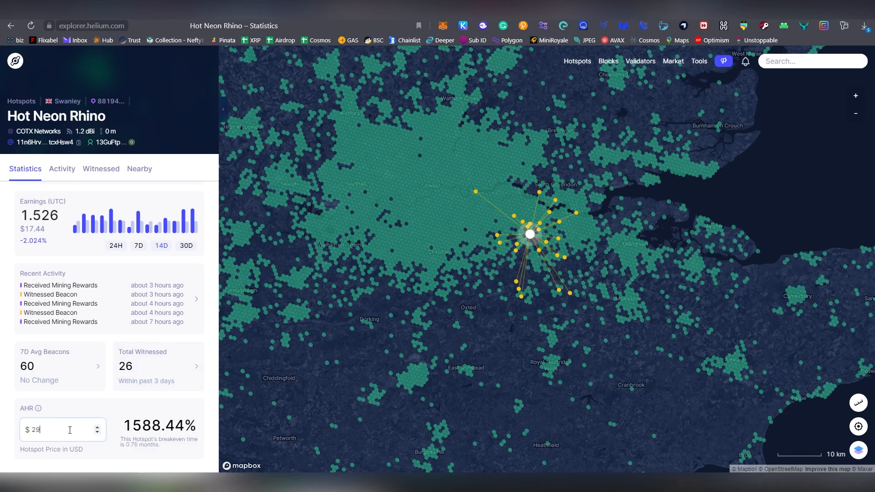
{"action": "type", "text": "322"}
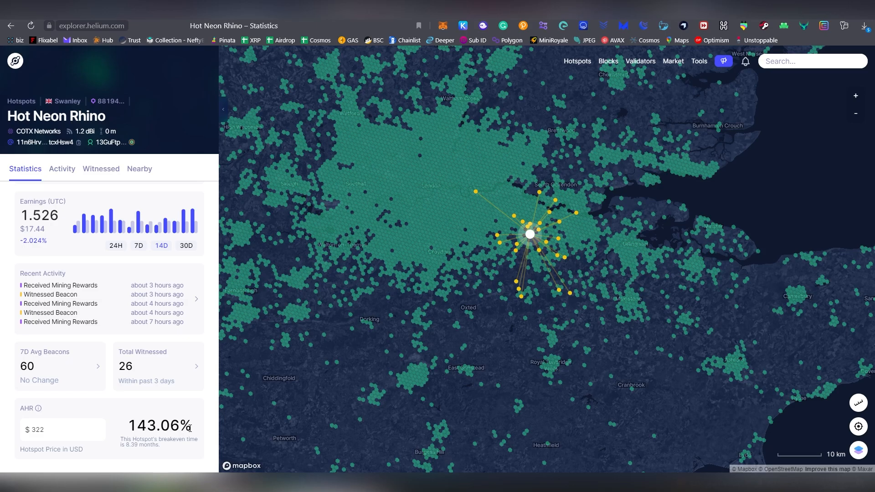
{"action": "mouse_move", "coordinate": [458, 149]}
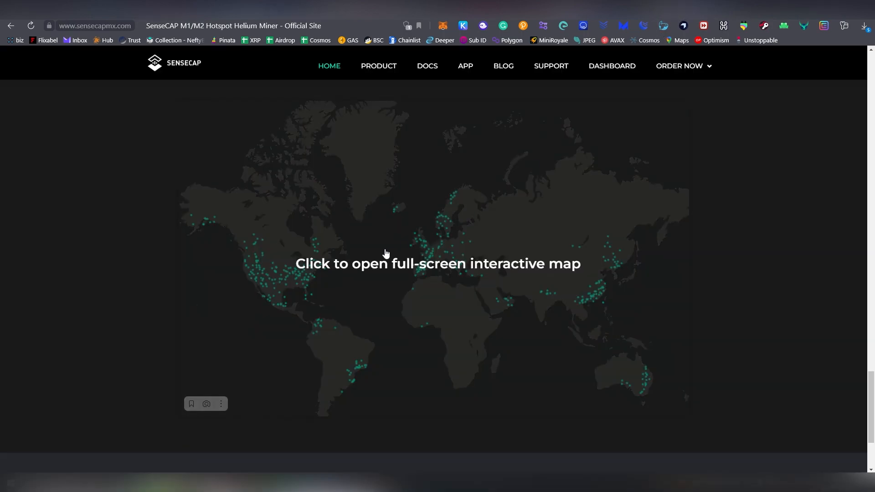
{"action": "scroll", "scroll_direction": "down", "scroll_amount": 3}
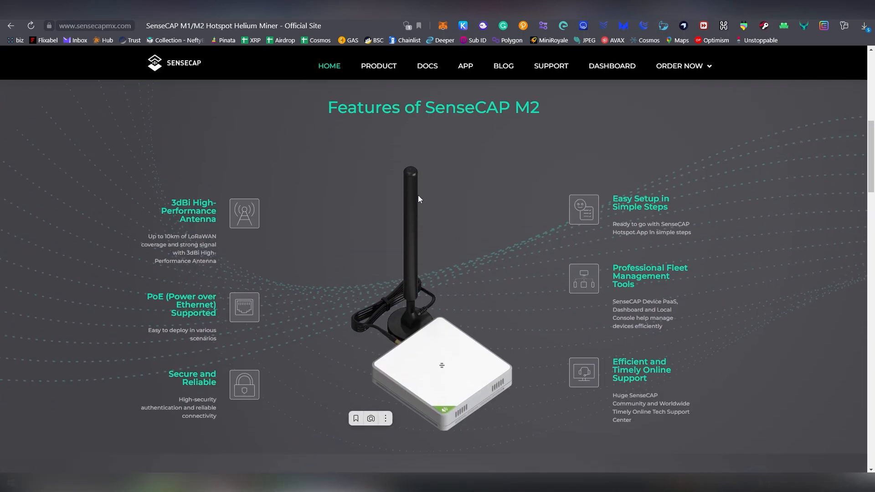
{"action": "mouse_move", "coordinate": [470, 217]}
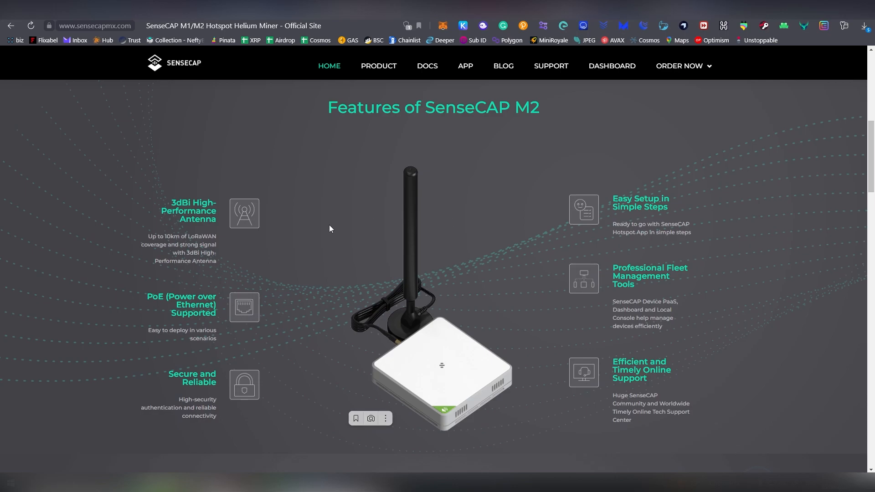
{"action": "left_click_drag", "start_coordinate": [143, 236], "coordinate": [220, 245]}
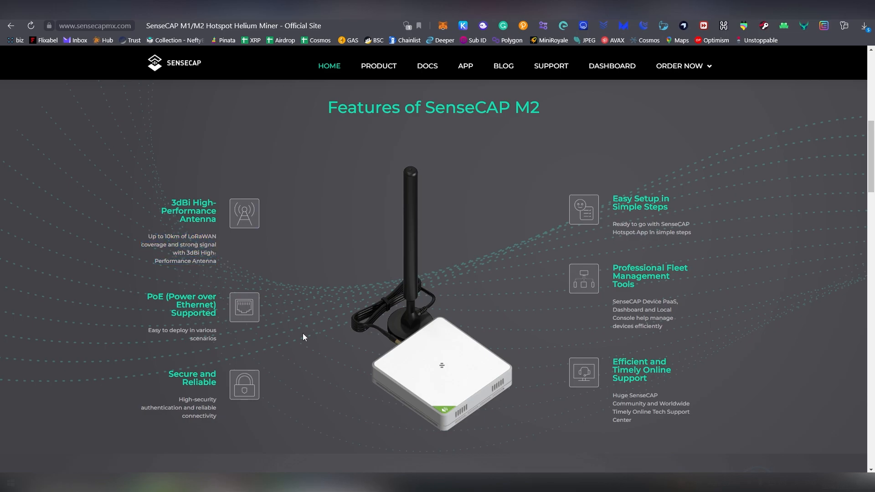
{"action": "mouse_move", "coordinate": [273, 275]}
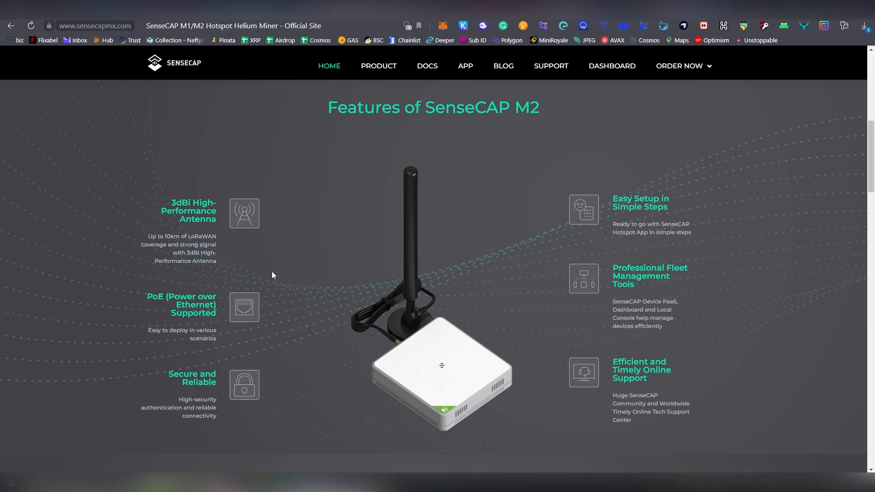
{"action": "scroll", "scroll_direction": "down", "scroll_amount": 3}
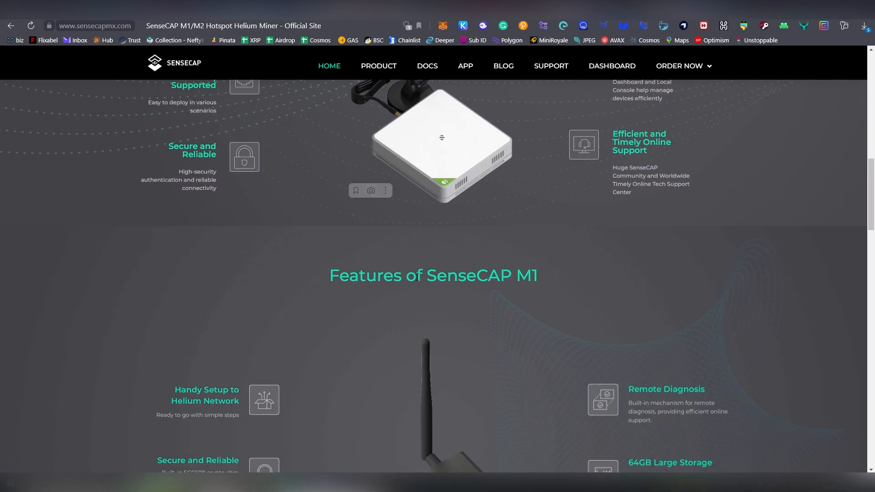
{"action": "scroll", "scroll_direction": "up", "scroll_amount": 3}
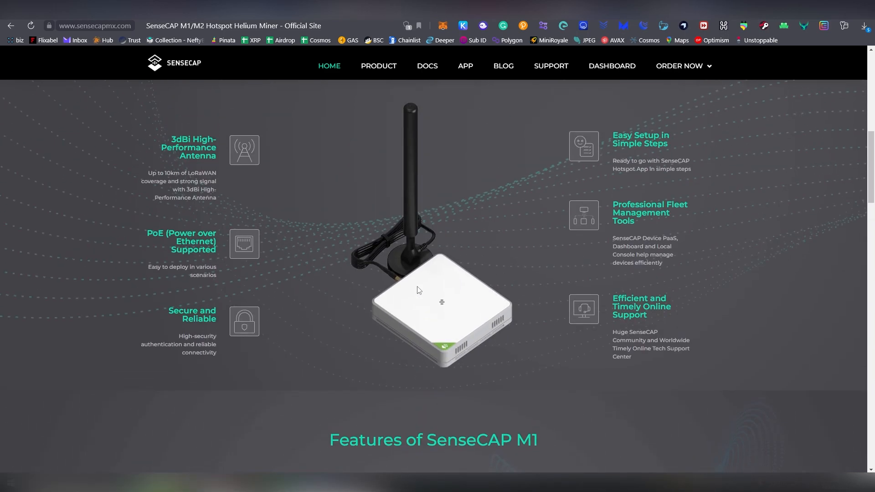
{"action": "scroll", "scroll_direction": "down", "scroll_amount": 3}
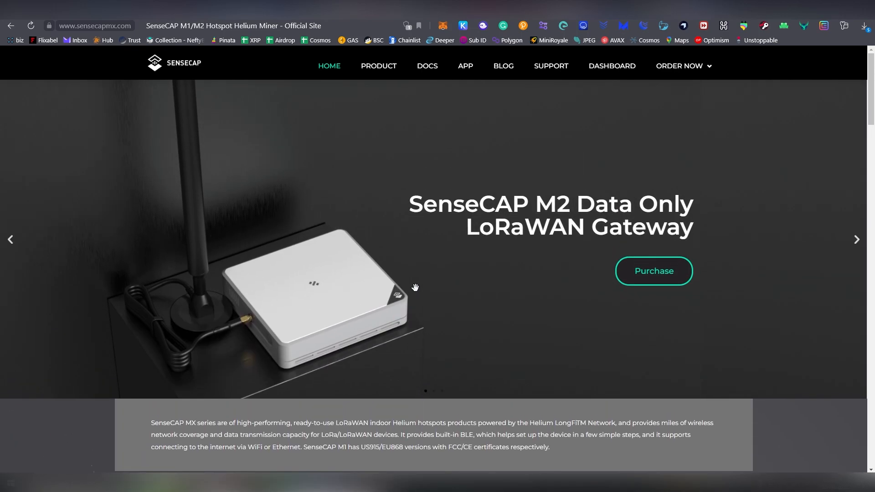
{"action": "mouse_move", "coordinate": [410, 297]}
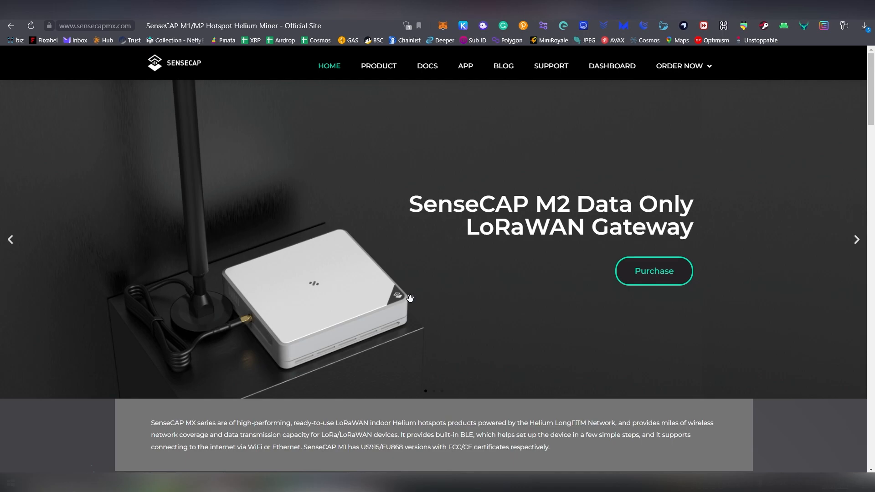